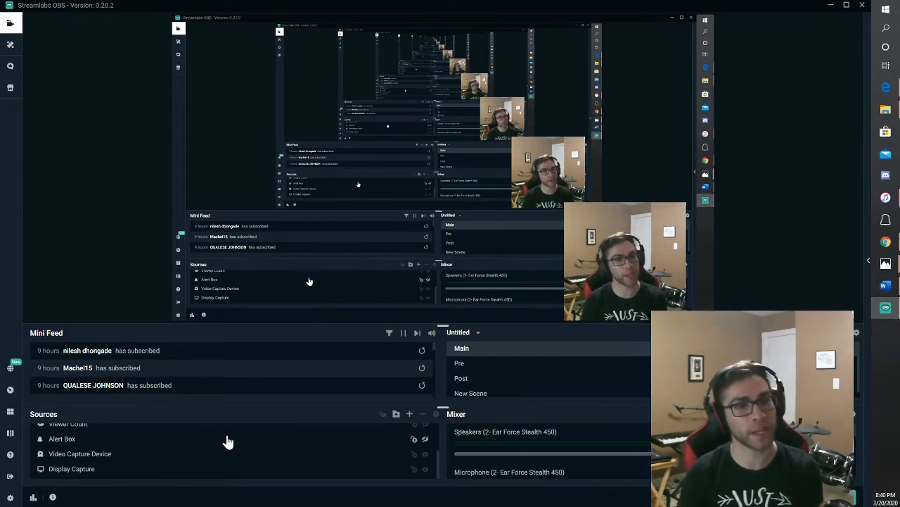
{"action": "mouse_move", "coordinate": [254, 450]}
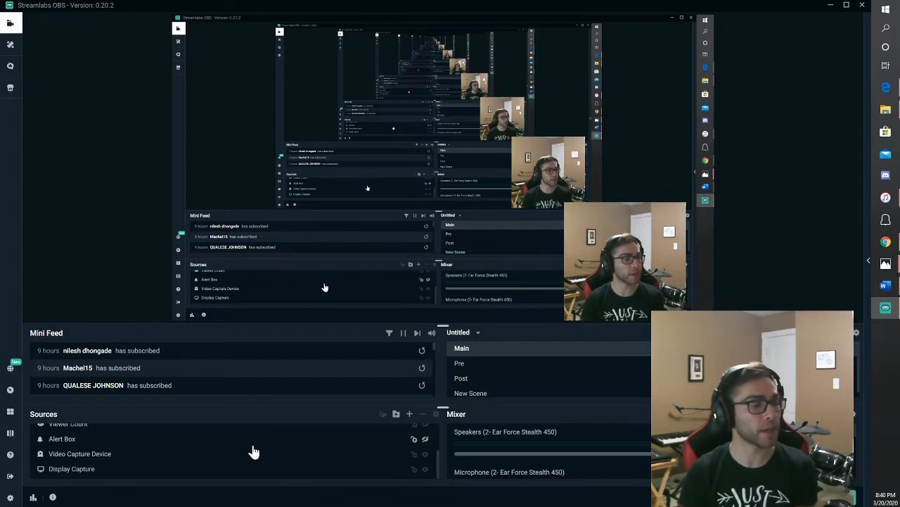
{"action": "mouse_move", "coordinate": [295, 410]}
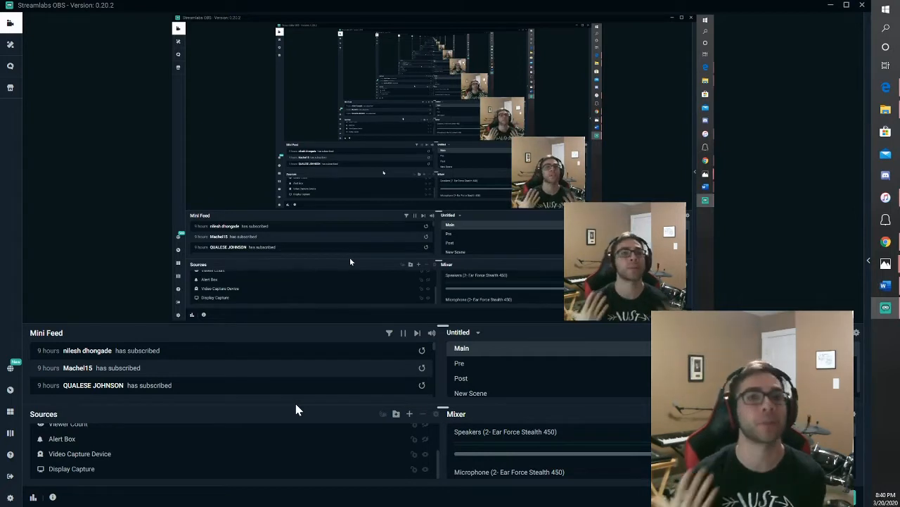
{"action": "mouse_move", "coordinate": [410, 413]}
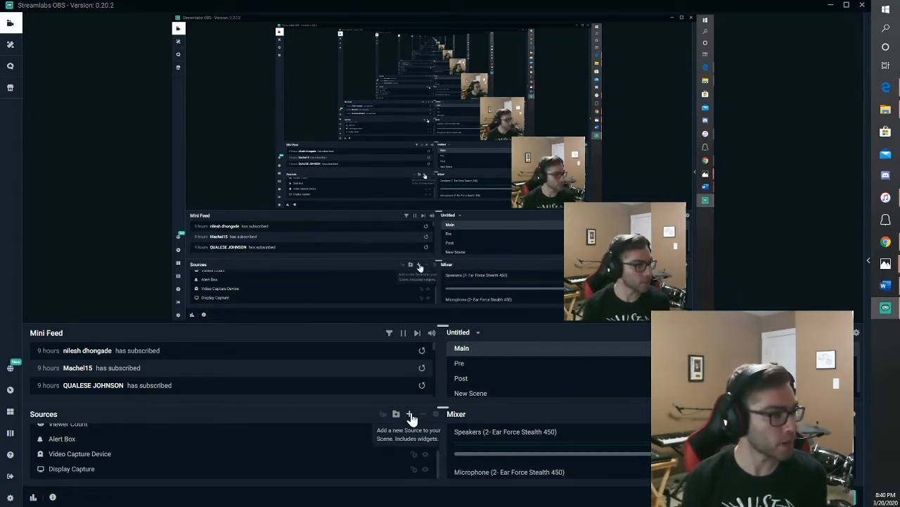
Browse the source catalog twice and close it without adding anything.
{"action": "left_click", "coordinate": [409, 413]}
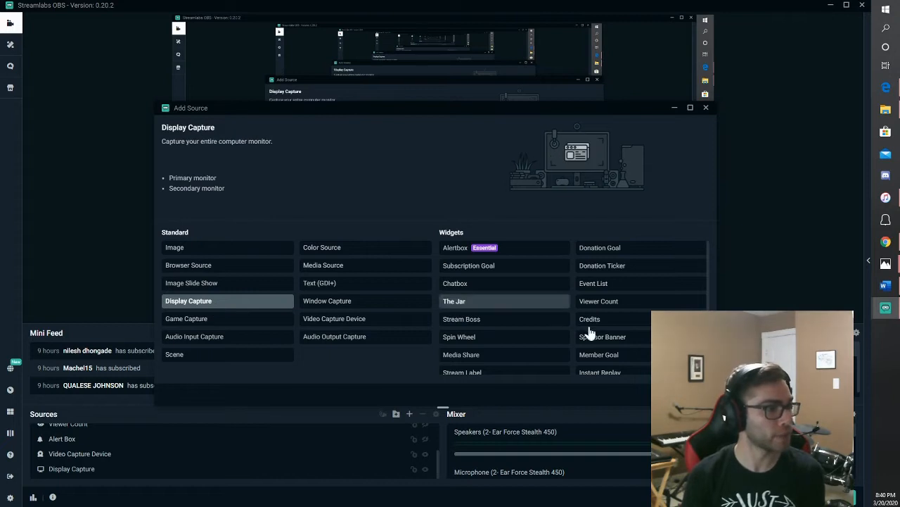
{"action": "left_click", "coordinate": [189, 301]}
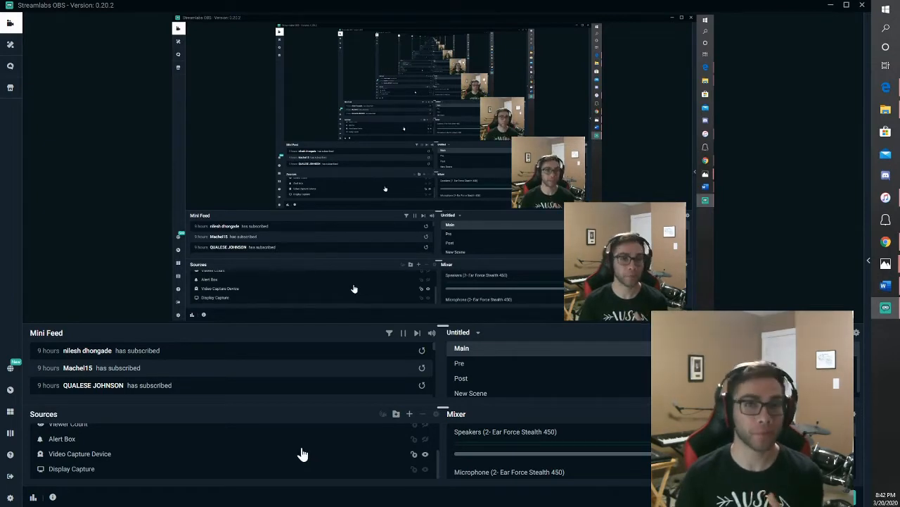
{"action": "left_click", "coordinate": [409, 414]}
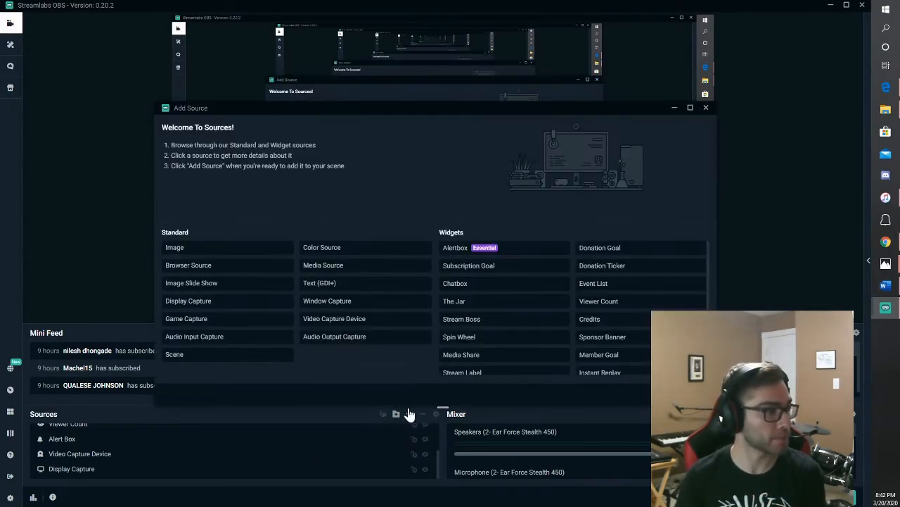
{"action": "left_click", "coordinate": [335, 318]}
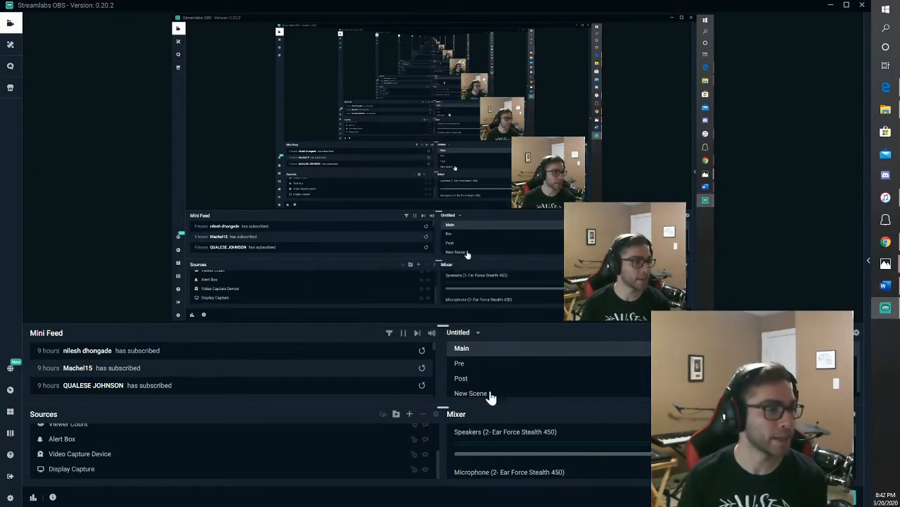
Select the Video Capture Device in the Main scene and bring up Advanced Audio Settings.
{"action": "left_click", "coordinate": [79, 453]}
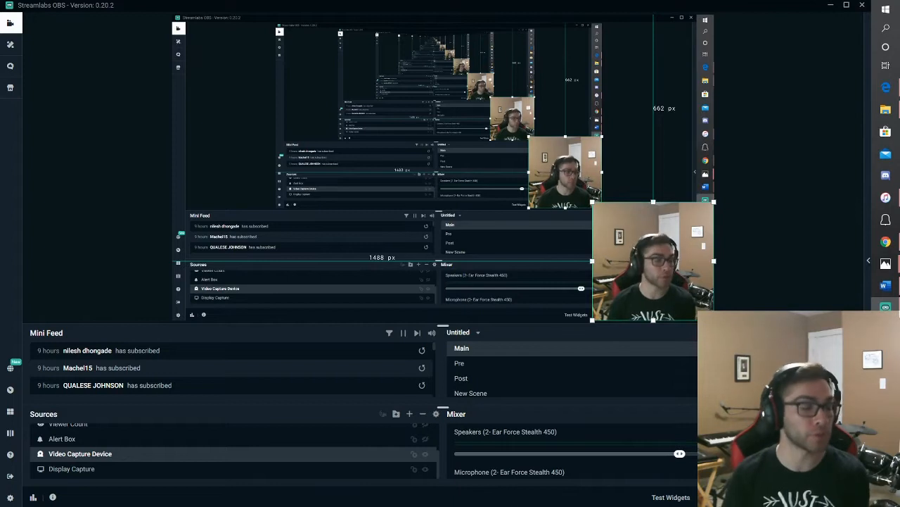
{"action": "mouse_move", "coordinate": [455, 414]}
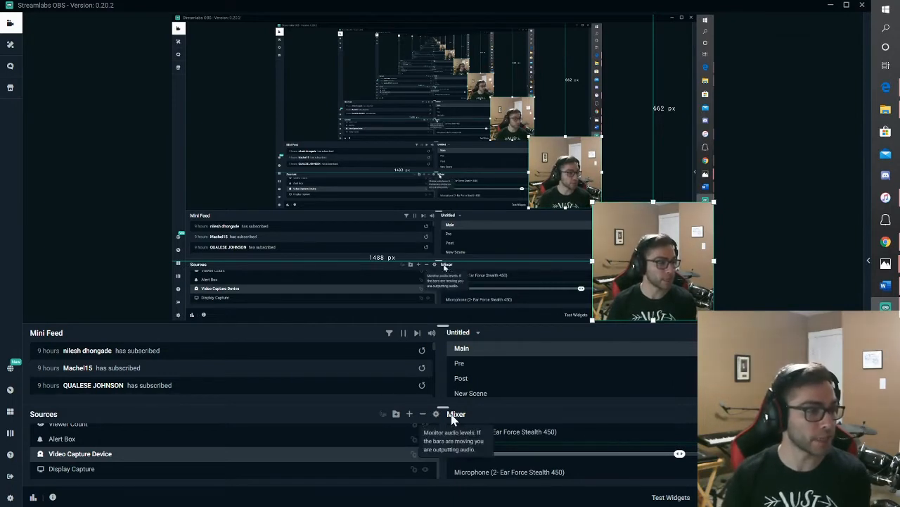
{"action": "left_click", "coordinate": [436, 414]}
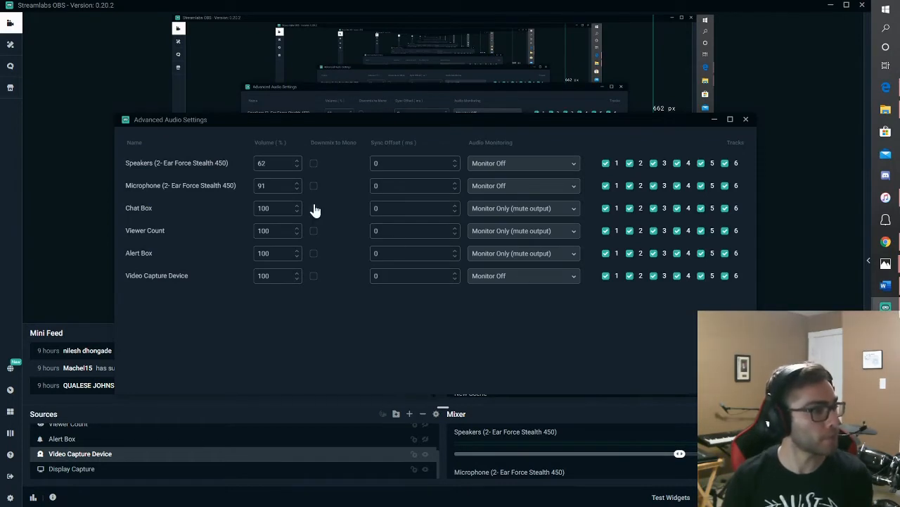
{"action": "mouse_move", "coordinate": [565, 191]}
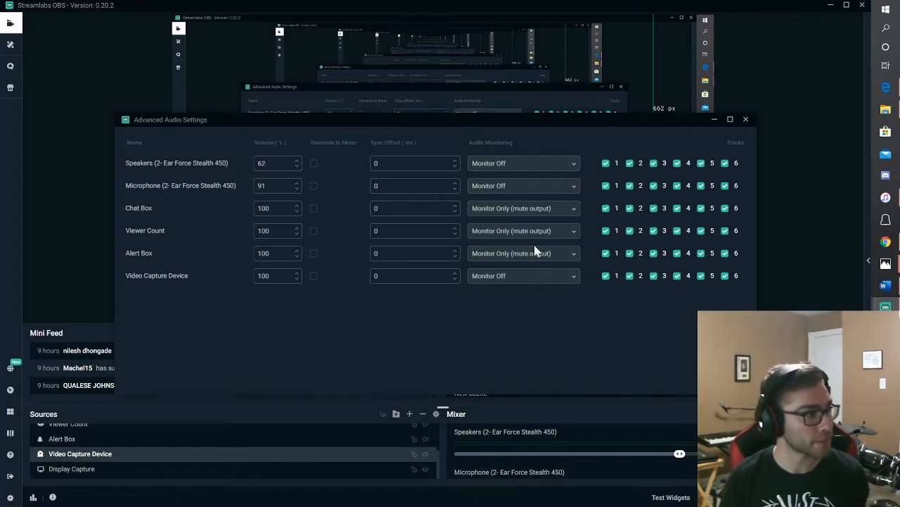
{"action": "mouse_move", "coordinate": [571, 194]}
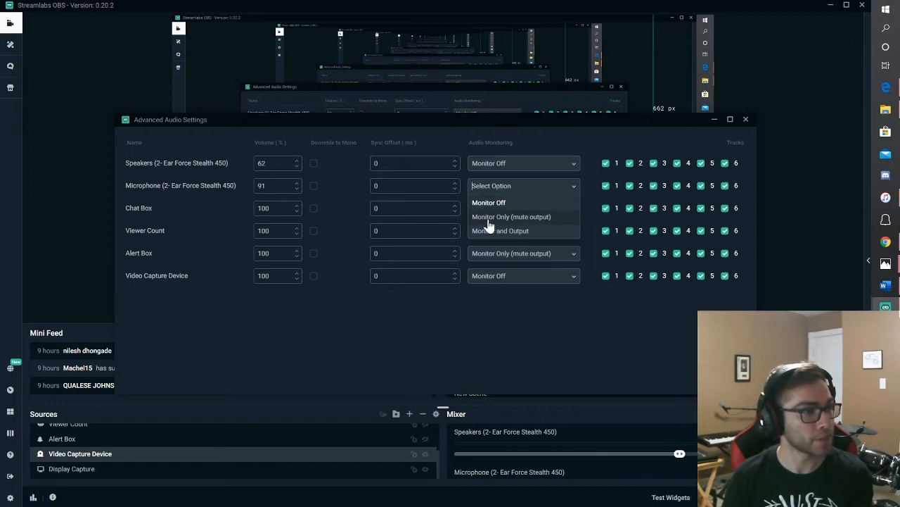
{"action": "left_click", "coordinate": [512, 217]}
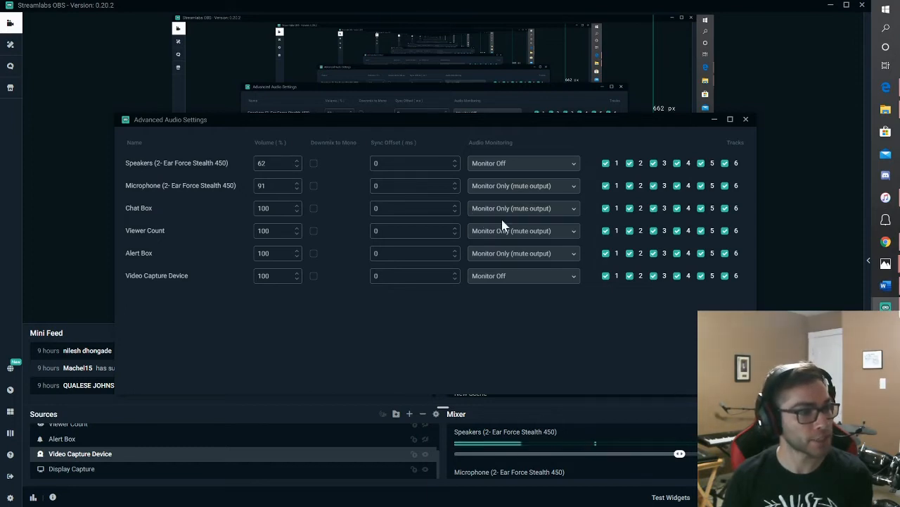
{"action": "left_click", "coordinate": [523, 186]}
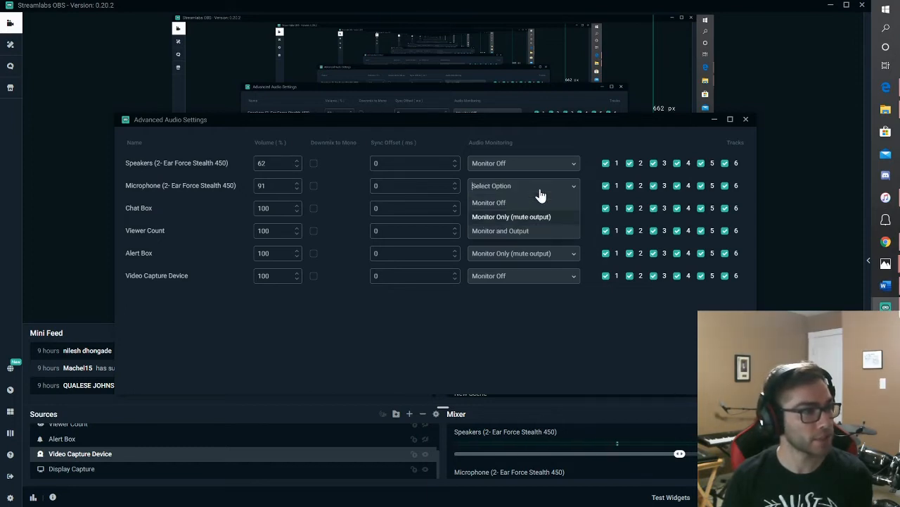
{"action": "left_click", "coordinate": [488, 202]}
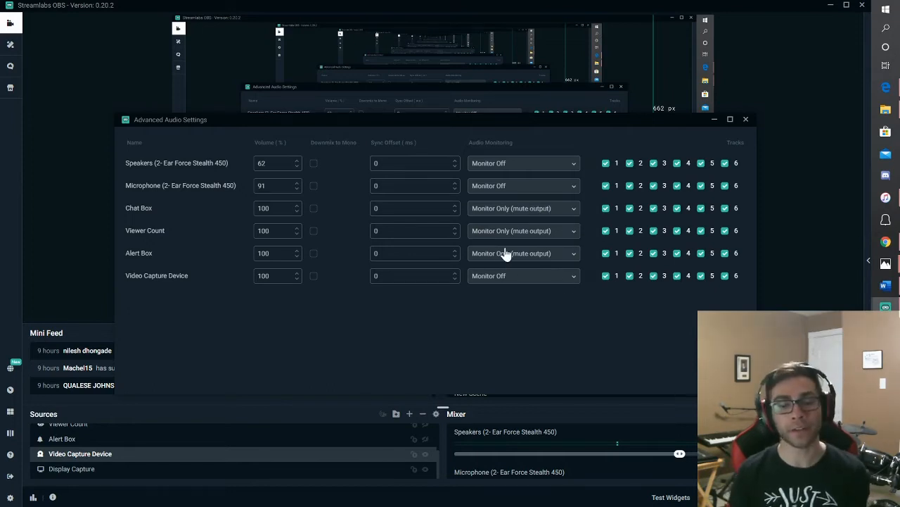
{"action": "left_click", "coordinate": [745, 119]}
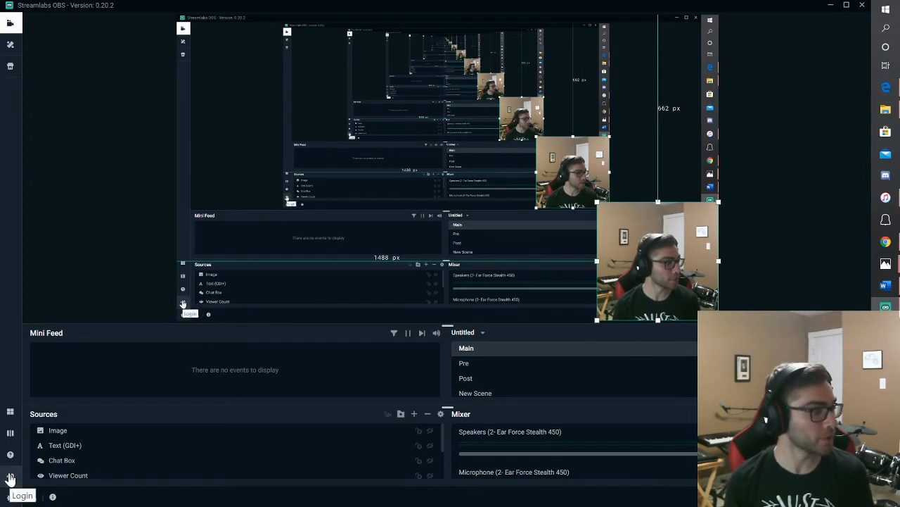
Sign in to the streaming account from the sidebar's Login button.
{"action": "left_click", "coordinate": [23, 495]}
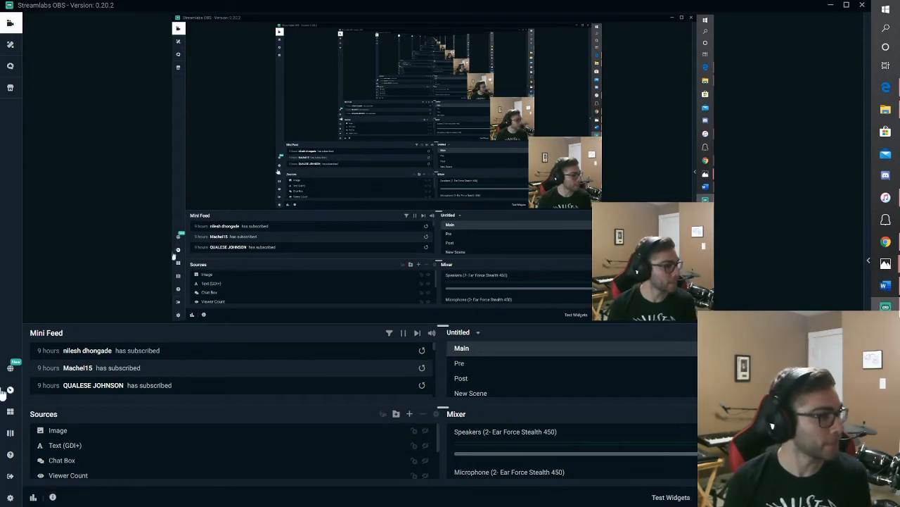
{"action": "mouse_move", "coordinate": [10, 366]}
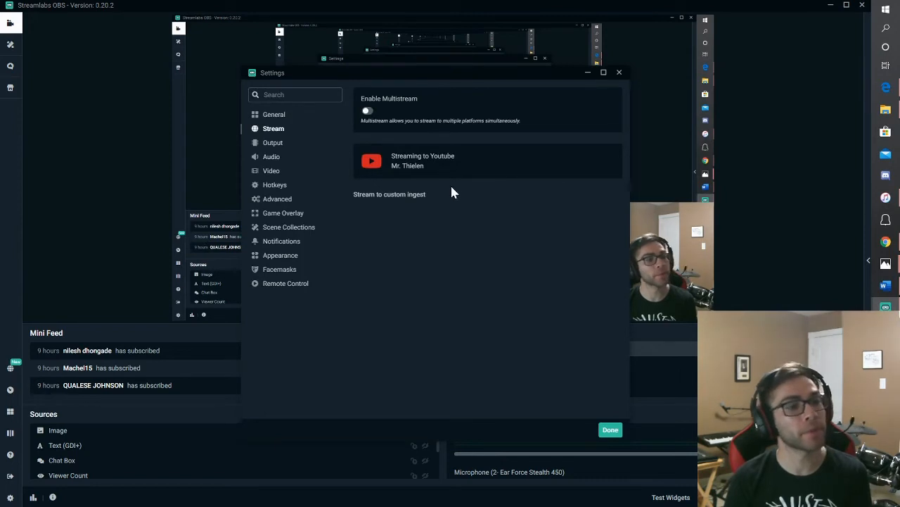
{"action": "mouse_move", "coordinate": [425, 178]}
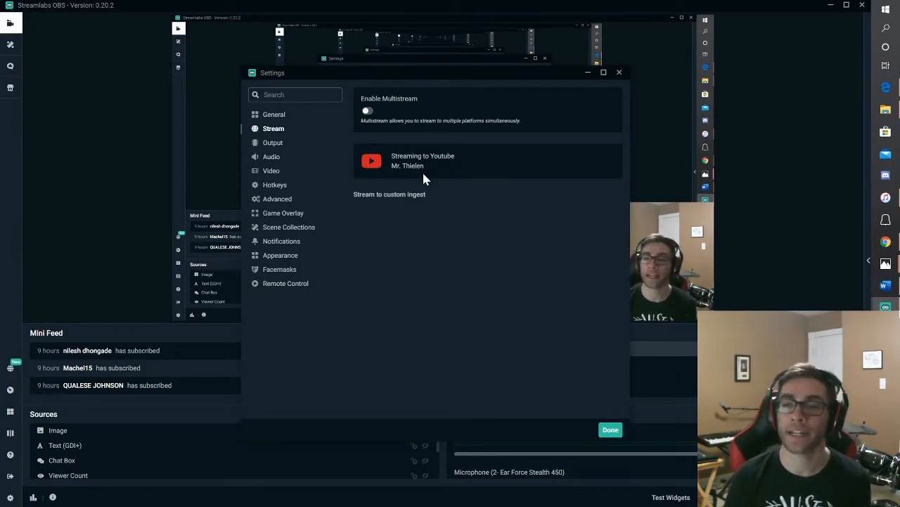
{"action": "mouse_move", "coordinate": [450, 228]}
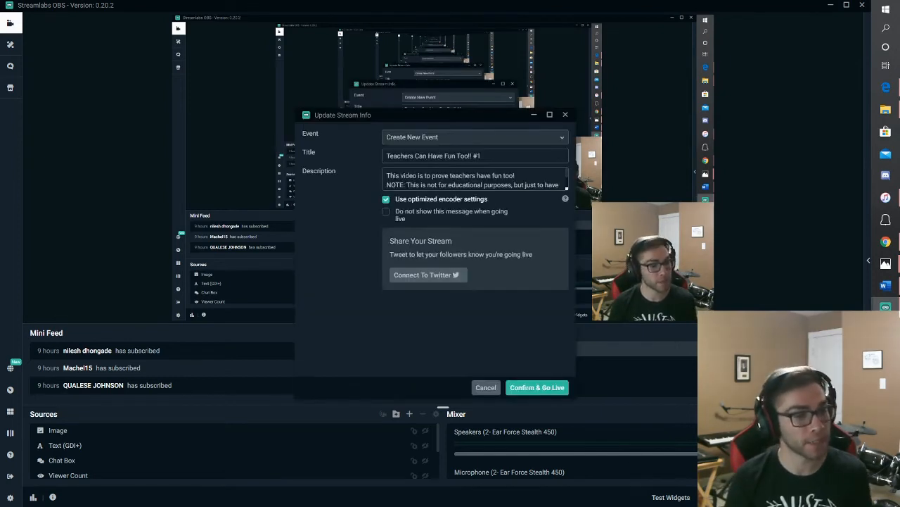
{"action": "left_click", "coordinate": [476, 136]}
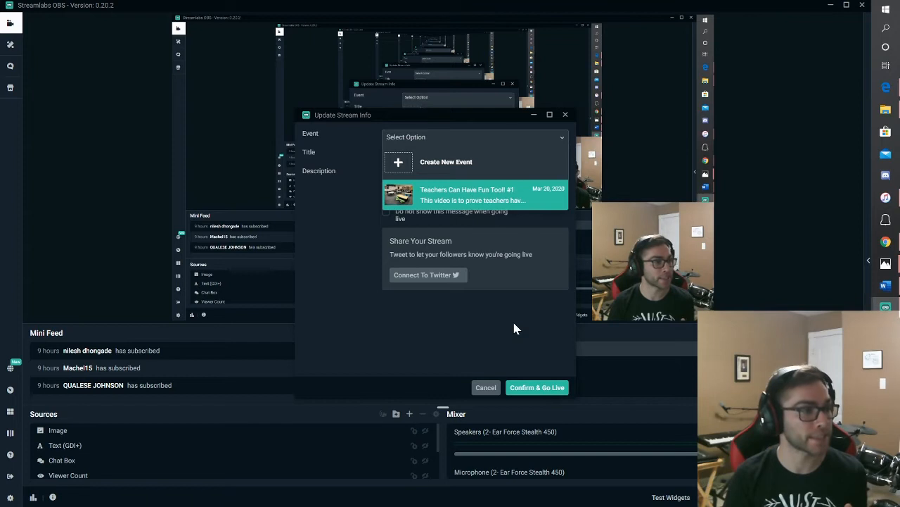
{"action": "left_click", "coordinate": [446, 161]}
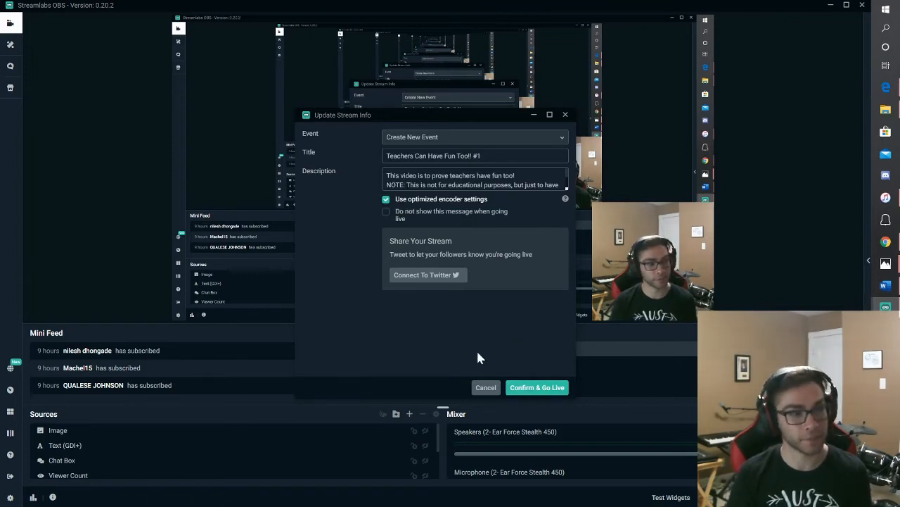
{"action": "mouse_move", "coordinate": [428, 283]}
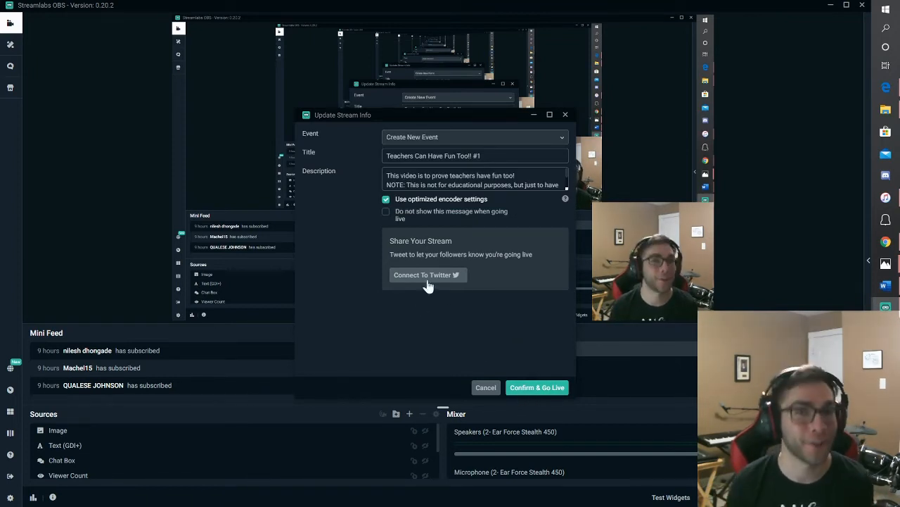